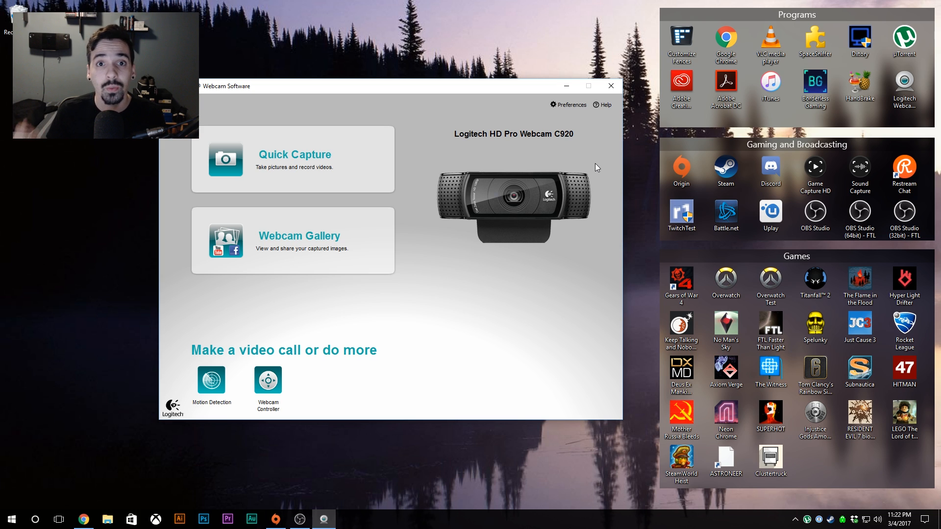
{"action": "mouse_move", "coordinate": [101, 450]}
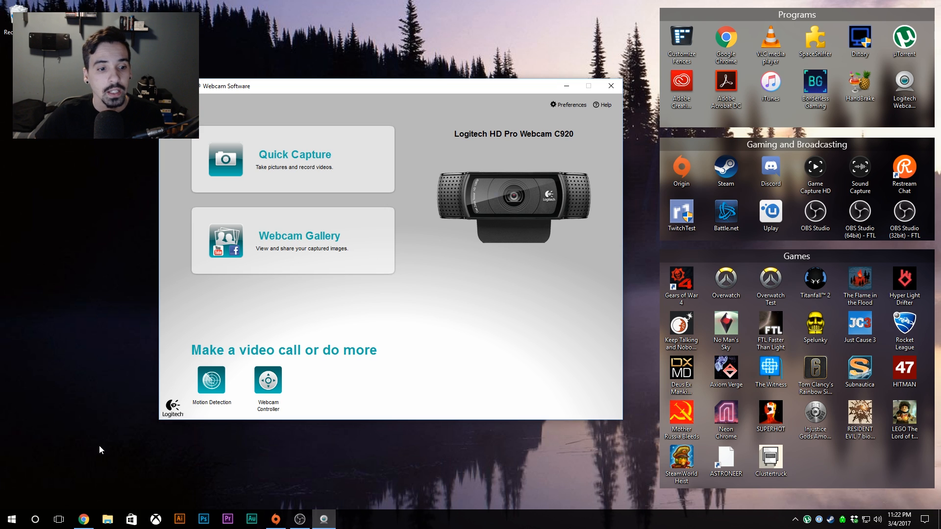
Launch Device Manager from the Start button's quick-link menu
{"action": "right_click", "coordinate": [10, 518]}
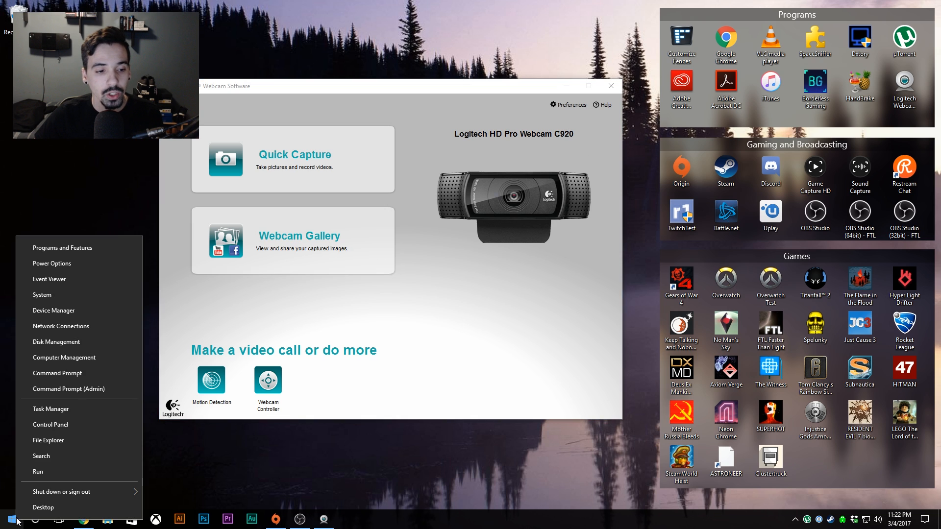
{"action": "mouse_move", "coordinate": [70, 326]}
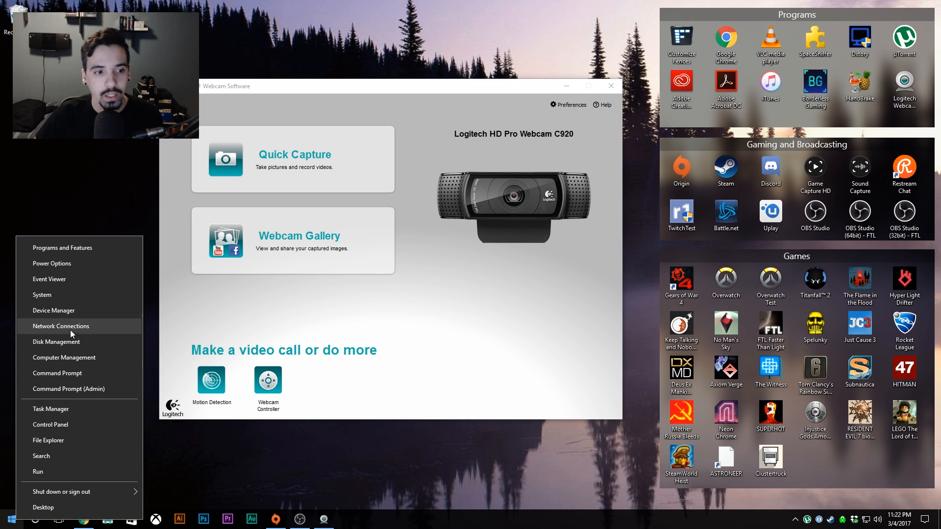
{"action": "left_click", "coordinate": [53, 310]}
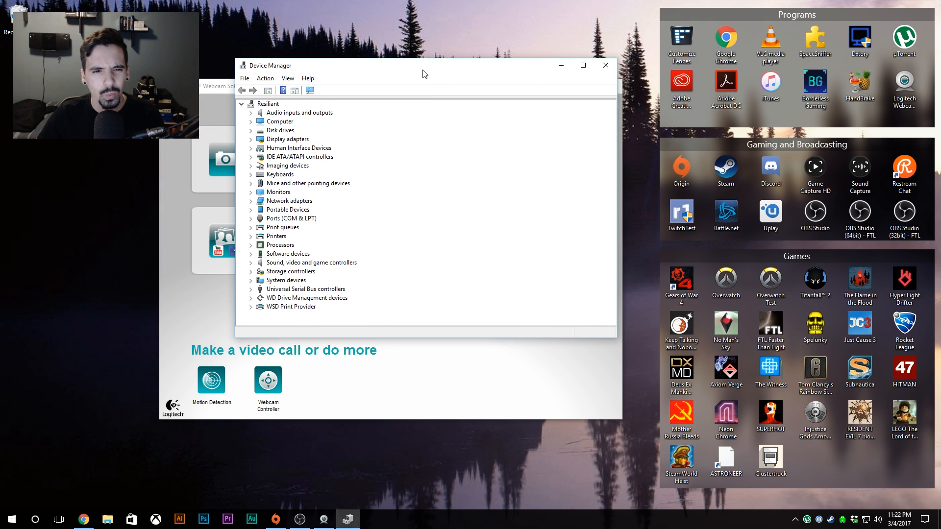
{"action": "mouse_move", "coordinate": [417, 55]}
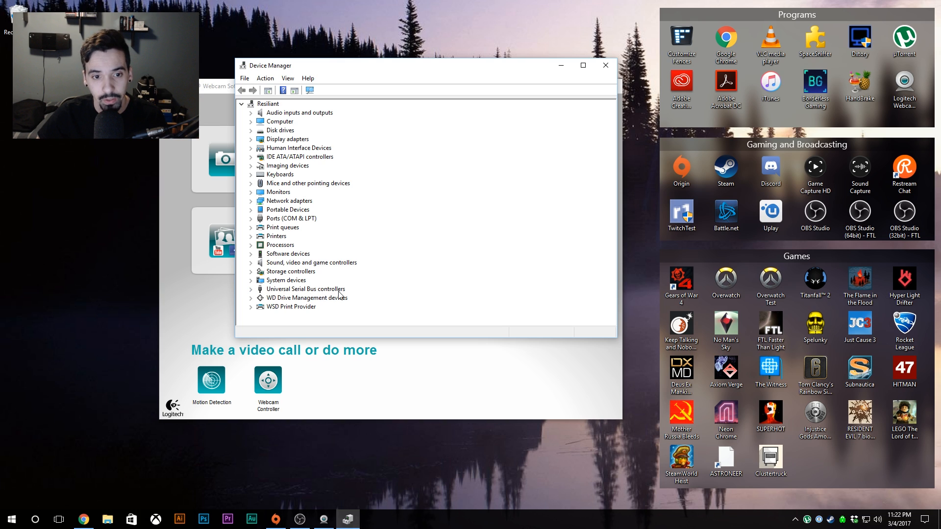
Expand Universal Serial Bus controllers and bring up actions for Logitech USB Camera (HD Pro Webcam C920)
{"action": "left_click", "coordinate": [250, 289]}
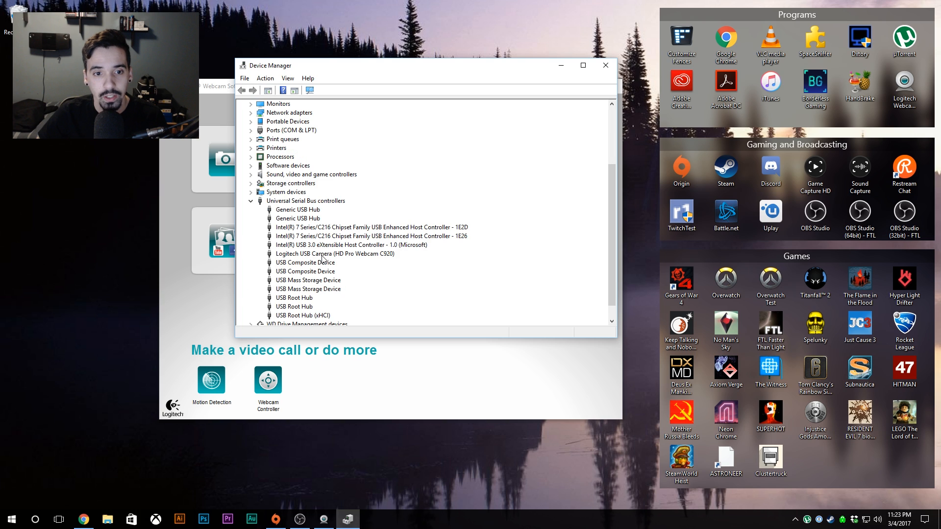
{"action": "left_click", "coordinate": [334, 252]}
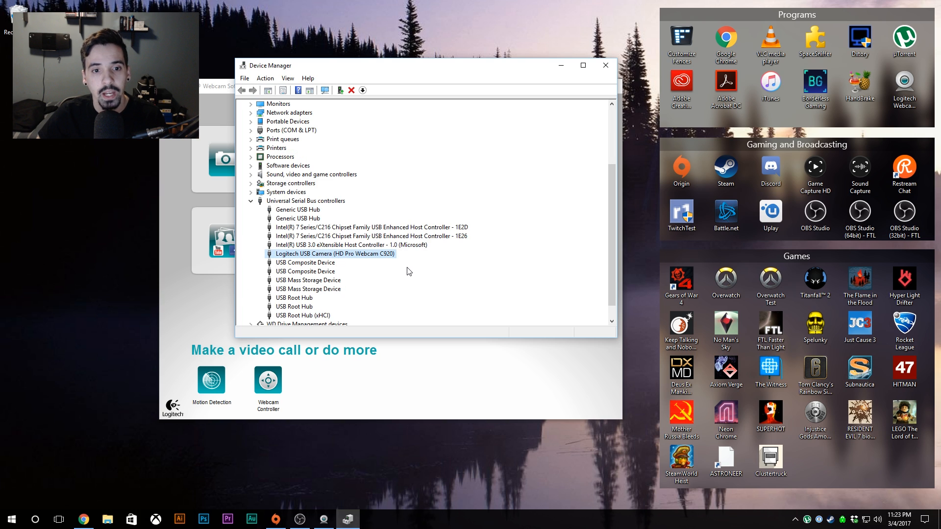
{"action": "mouse_move", "coordinate": [370, 263]}
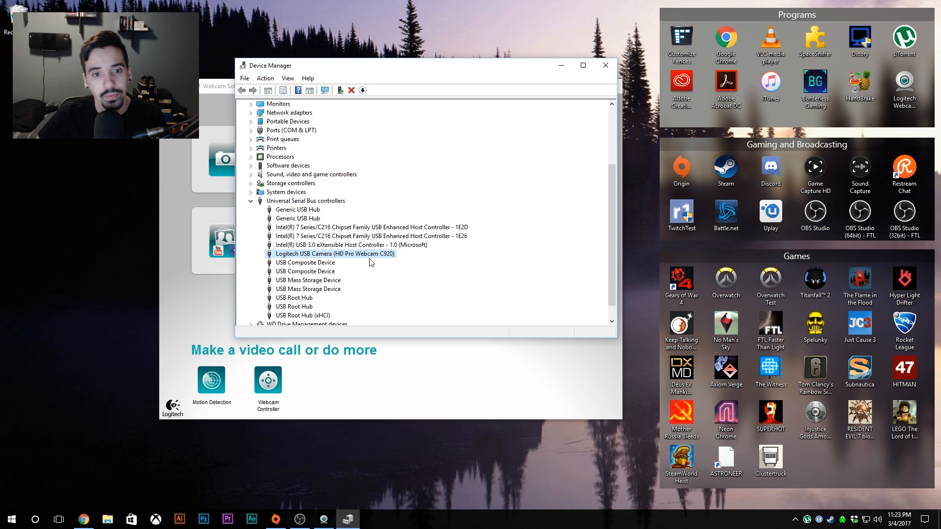
{"action": "right_click", "coordinate": [333, 253]}
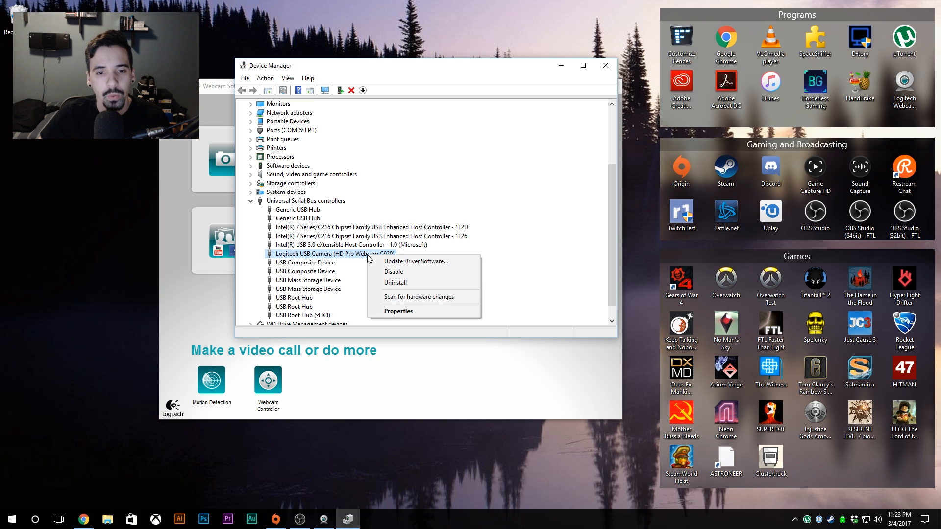
{"action": "mouse_move", "coordinate": [394, 282]}
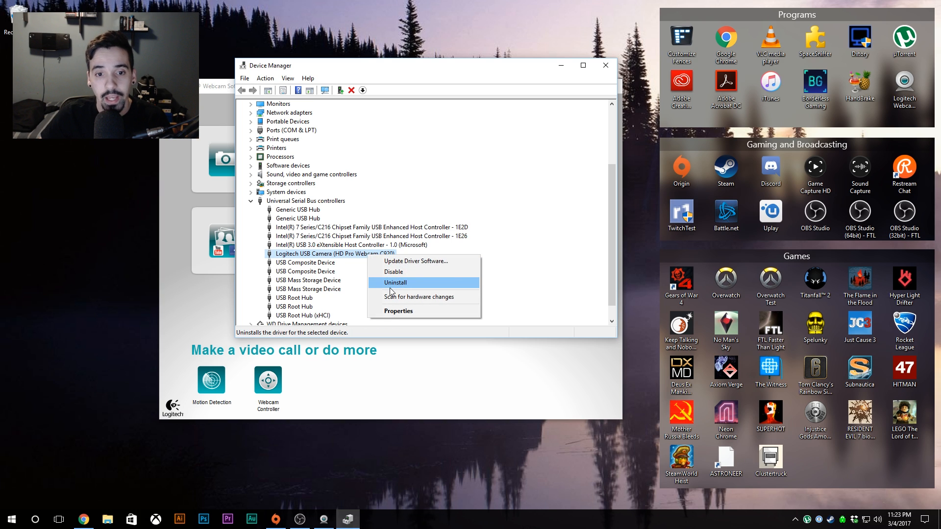